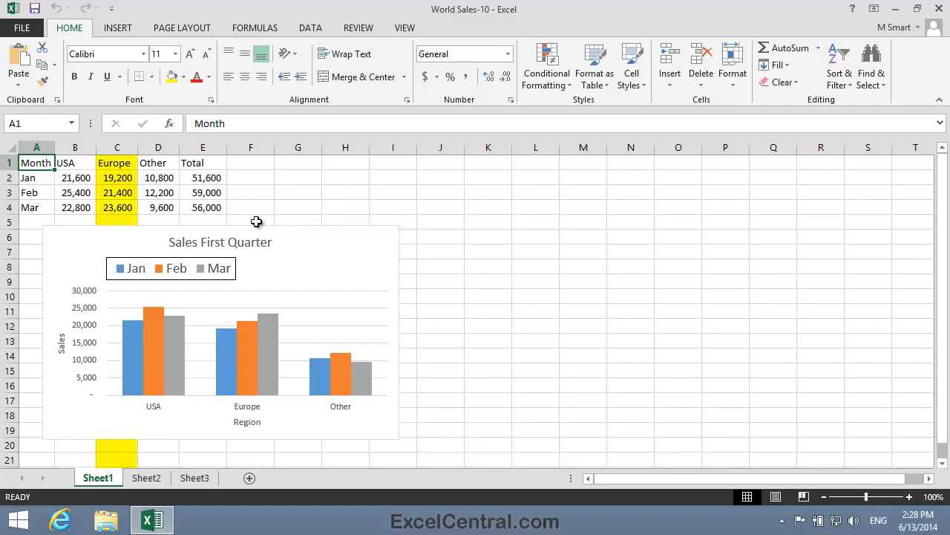
pyautogui.moveTo(176, 245)
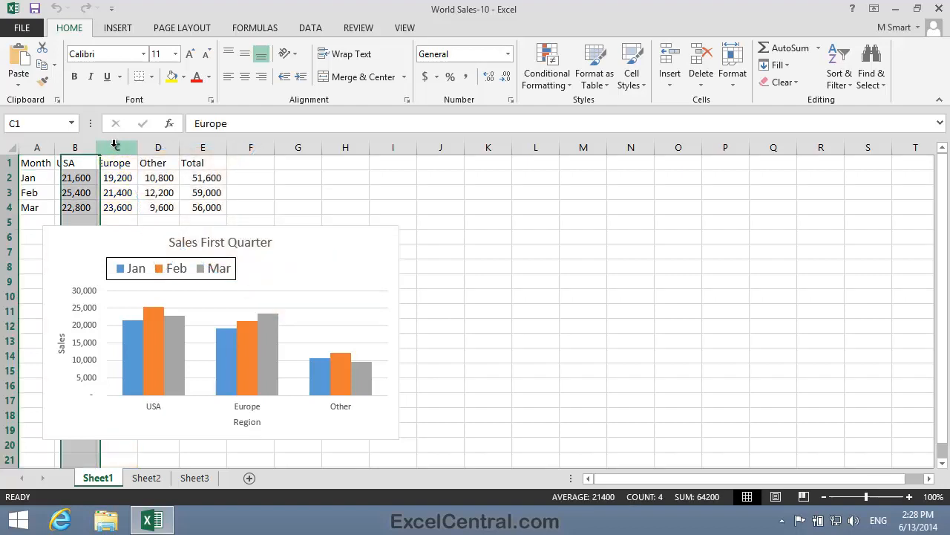
# - Hide column C (Europe) from its header's right-click menu
pyautogui.rightClick(115, 147)
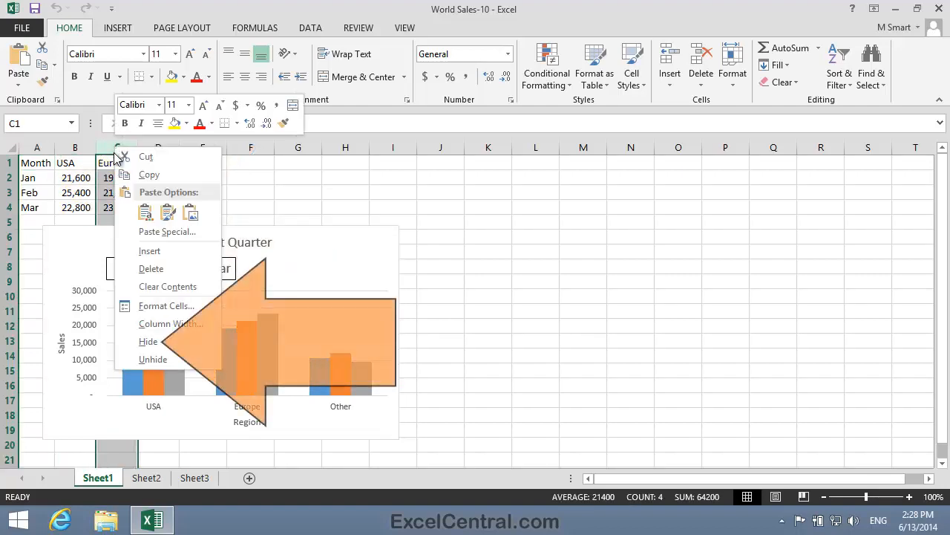
pyautogui.moveTo(148, 341)
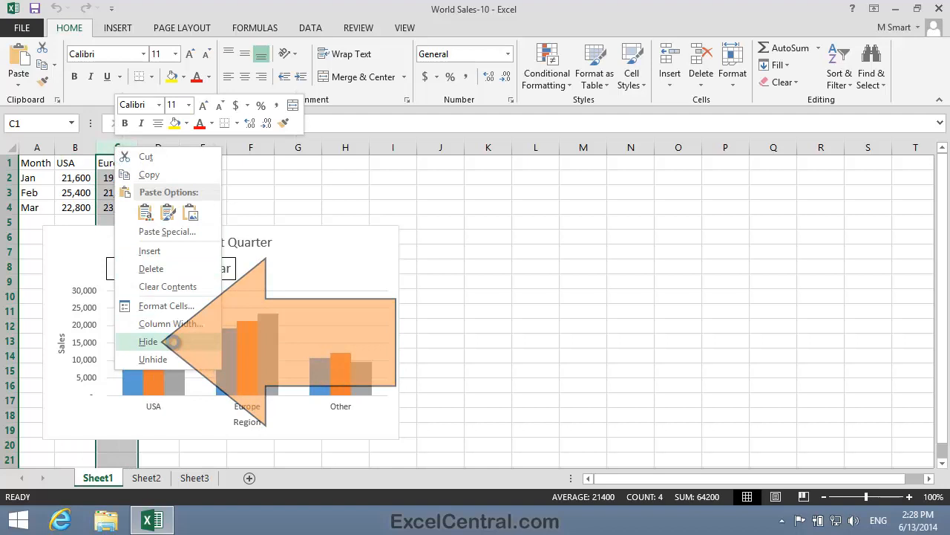
pyautogui.click(148, 341)
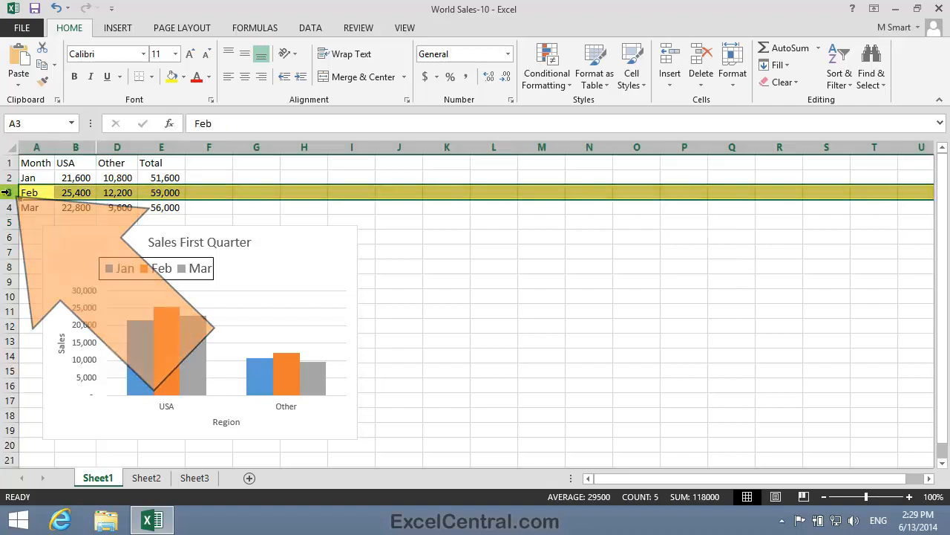
# - Hide row 3 (Feb) and deselect by clicking an empty cell
pyautogui.rightClick(9, 192)
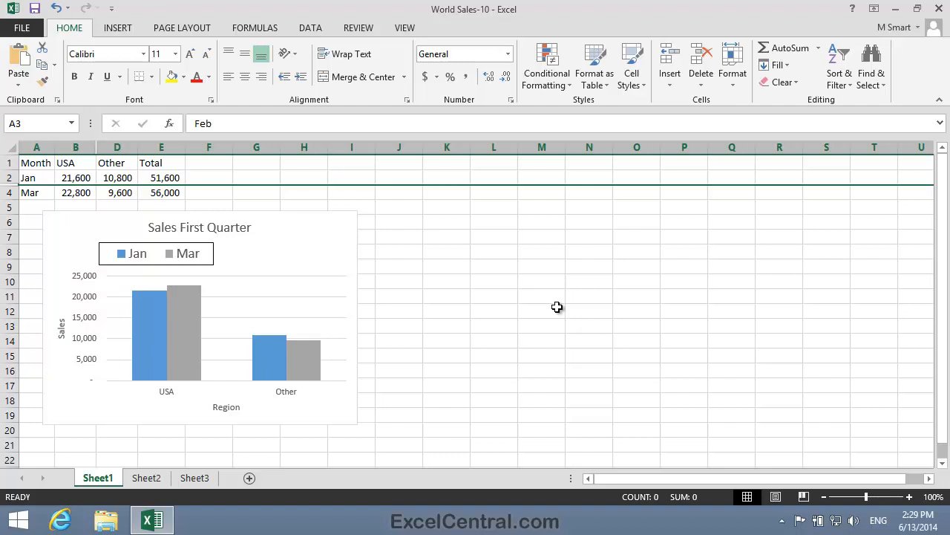
pyautogui.moveTo(530, 289)
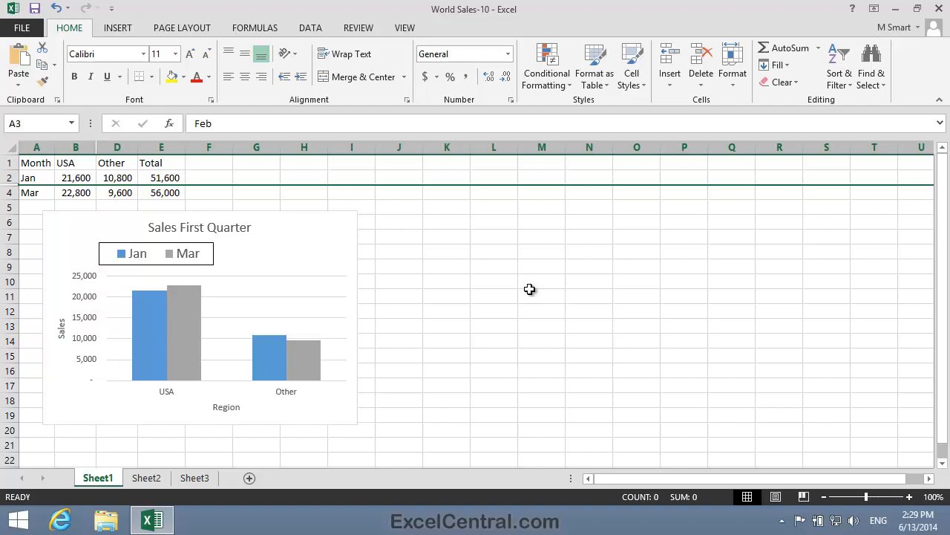
pyautogui.click(541, 296)
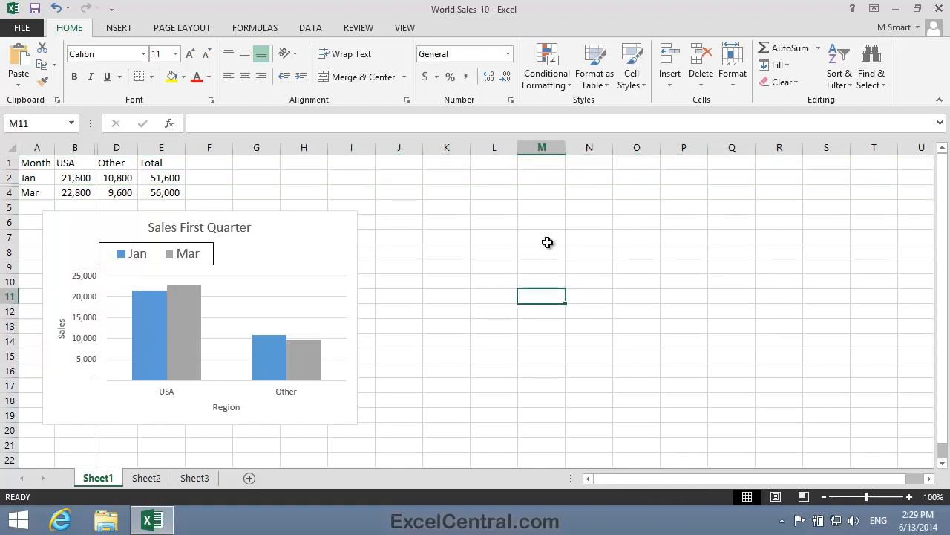
pyautogui.moveTo(548, 241)
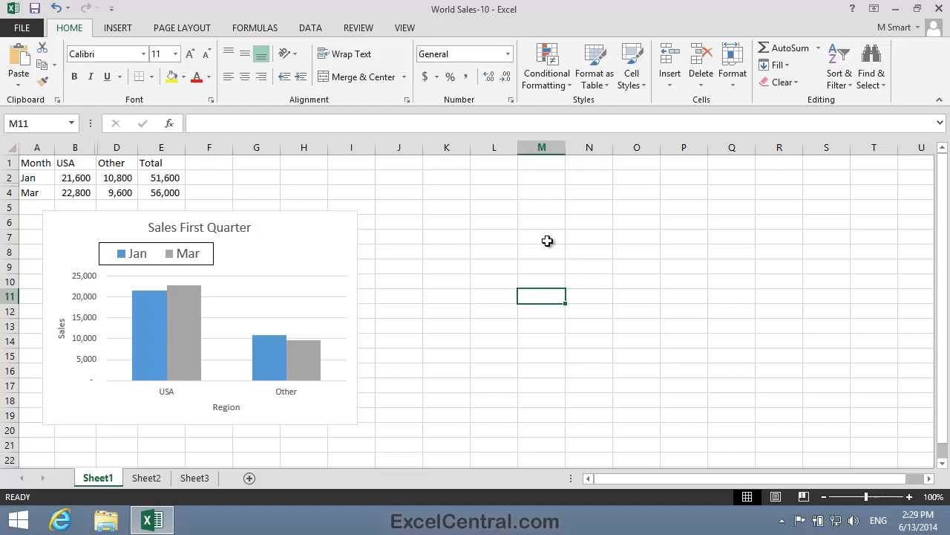
pyautogui.moveTo(546, 238)
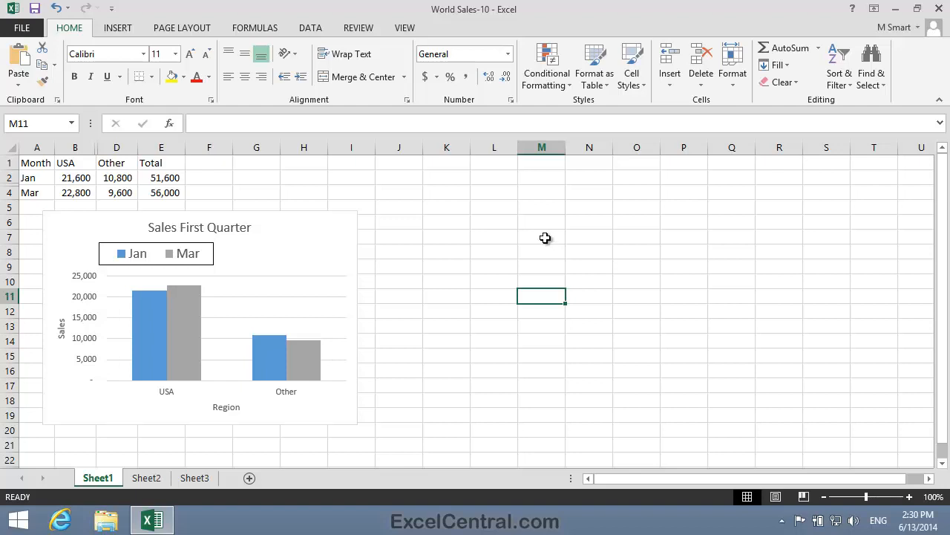
pyautogui.moveTo(516, 235)
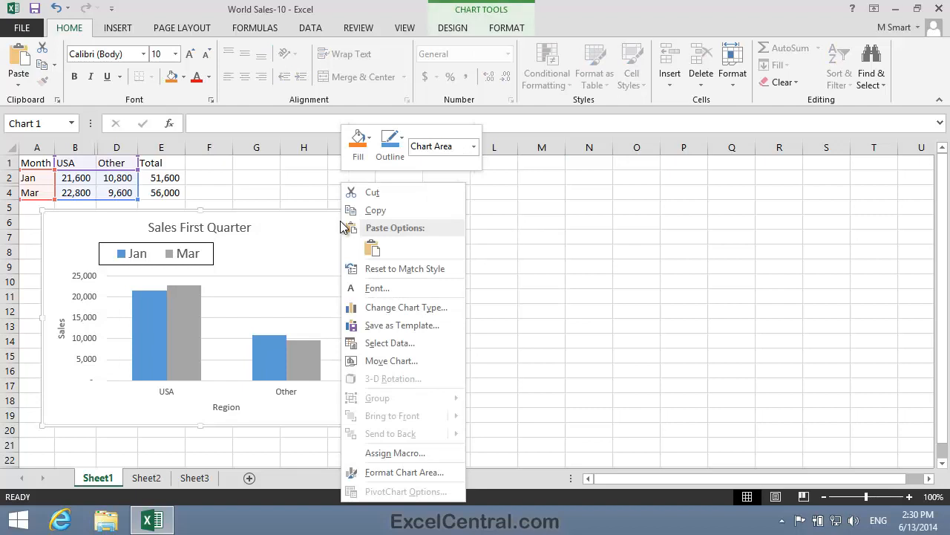
# - Turn on 'Show data in hidden rows and columns' in the chart's Select Data settings
pyautogui.click(582, 201)
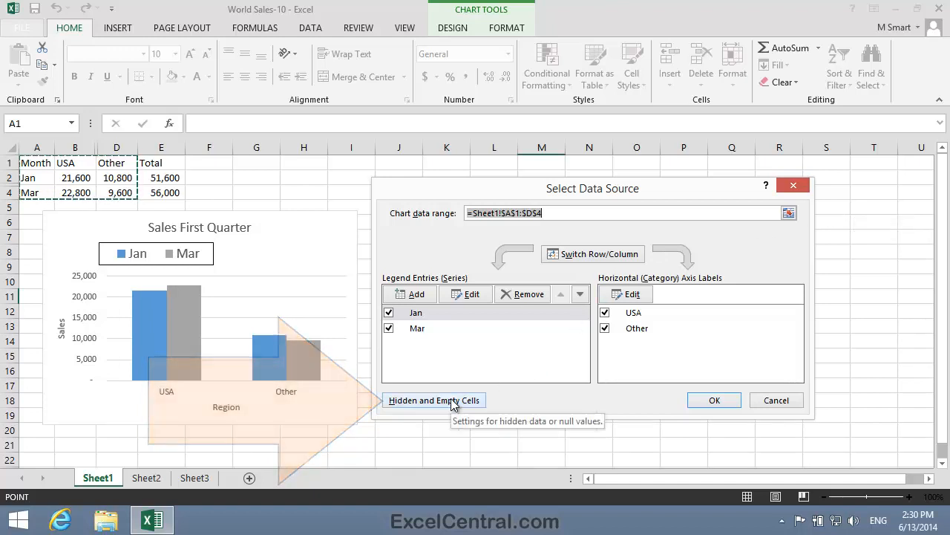
pyautogui.click(434, 400)
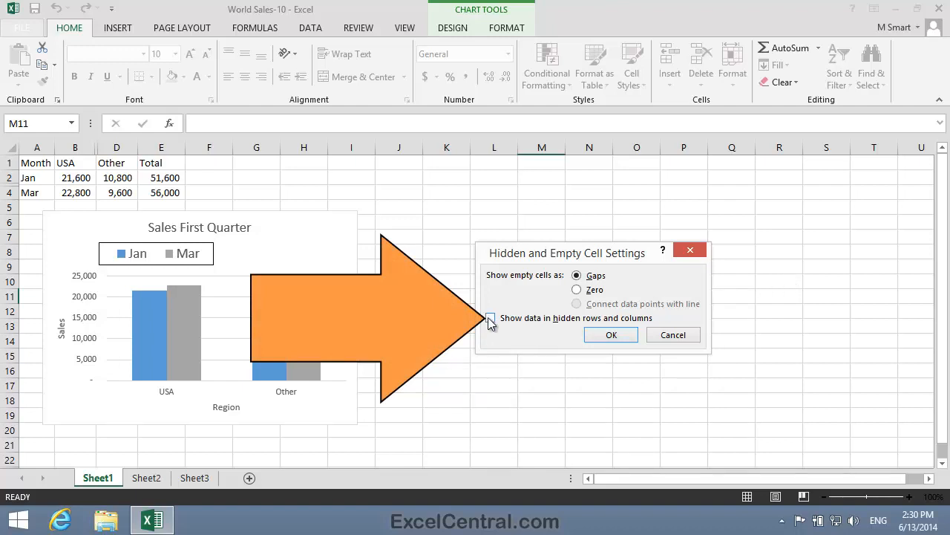
pyautogui.click(490, 318)
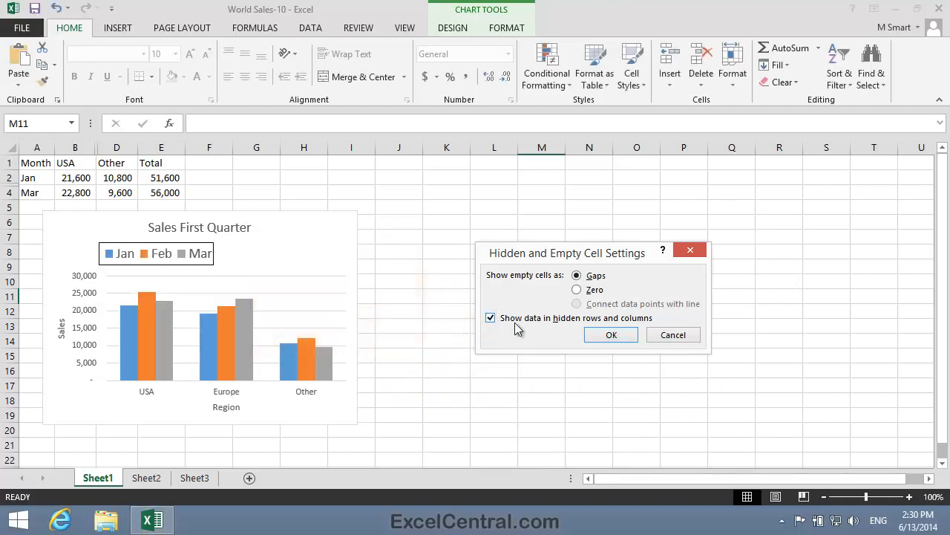
pyautogui.click(611, 335)
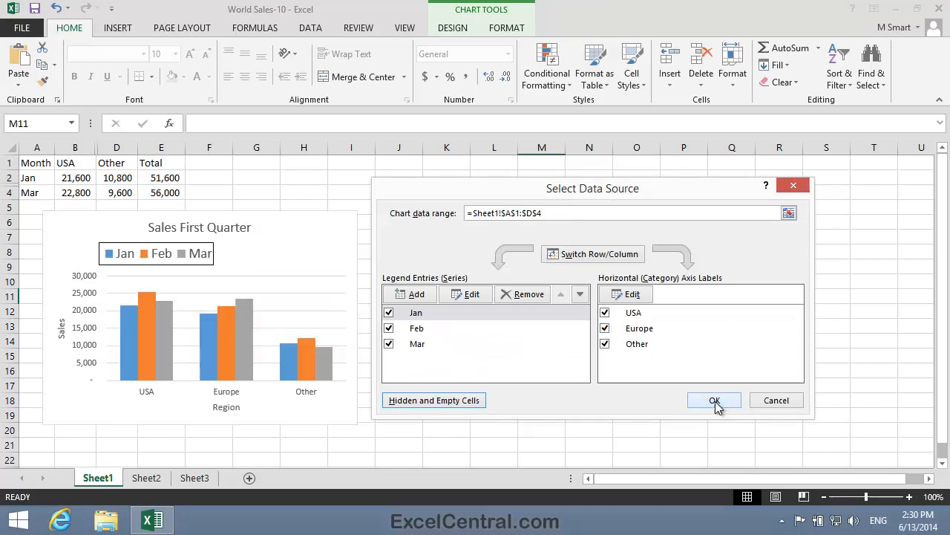
pyautogui.click(714, 400)
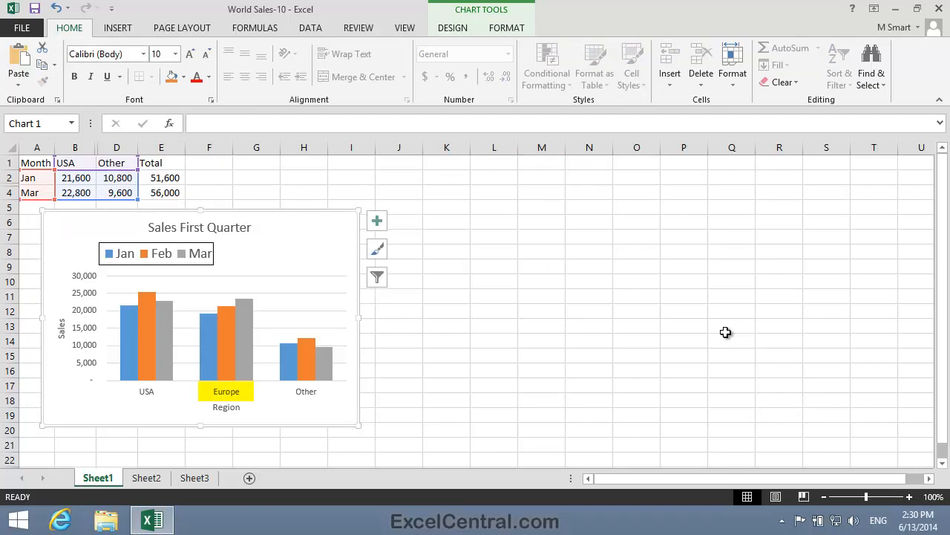
pyautogui.click(225, 391)
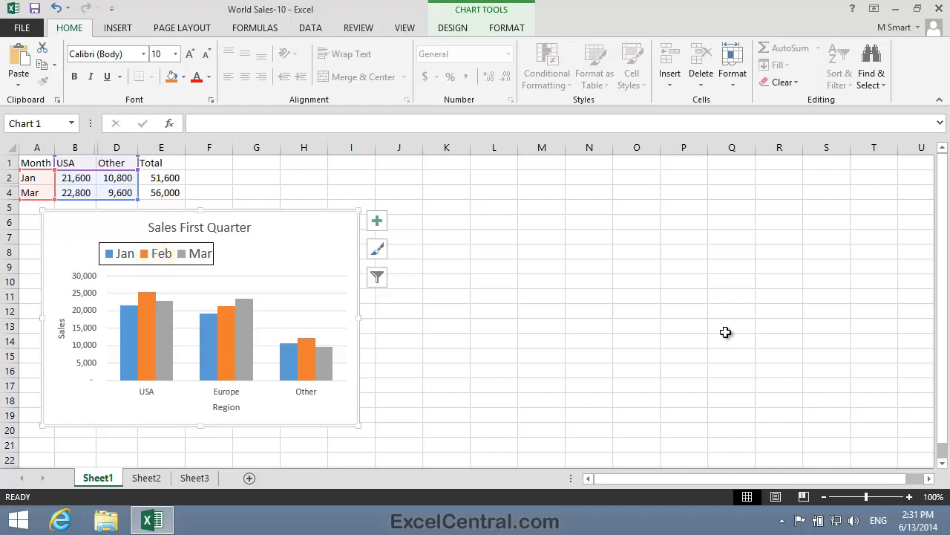
pyautogui.moveTo(645, 256)
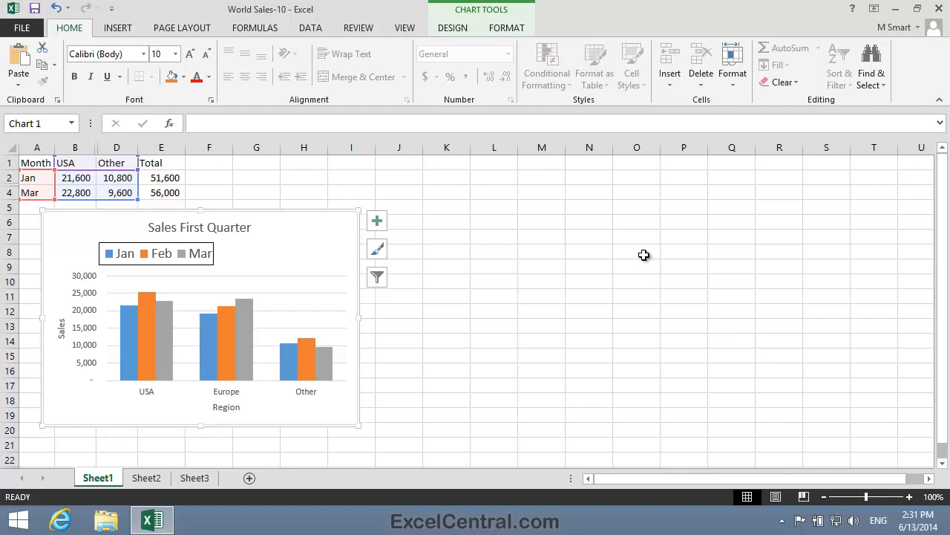
pyautogui.click(636, 251)
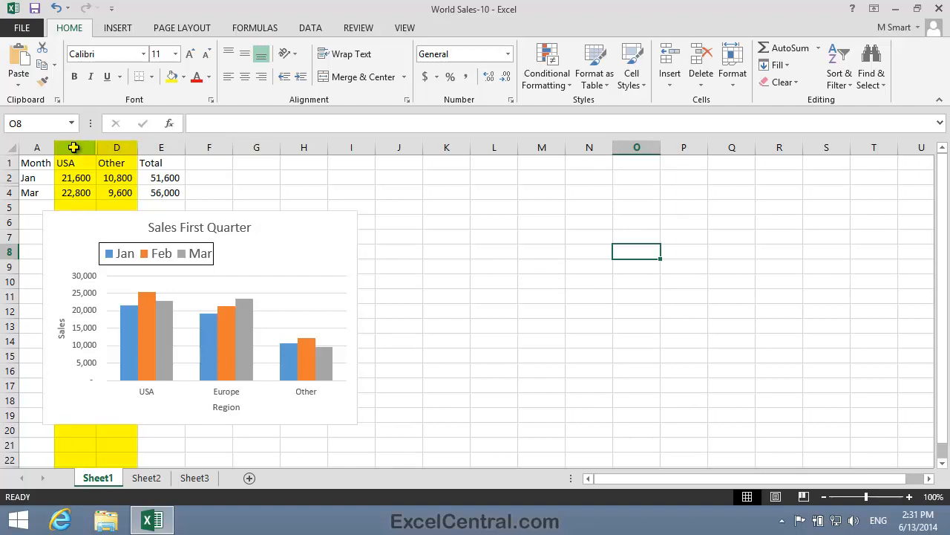
# - Select columns B through D and unhide the Europe column
pyautogui.click(75, 147)
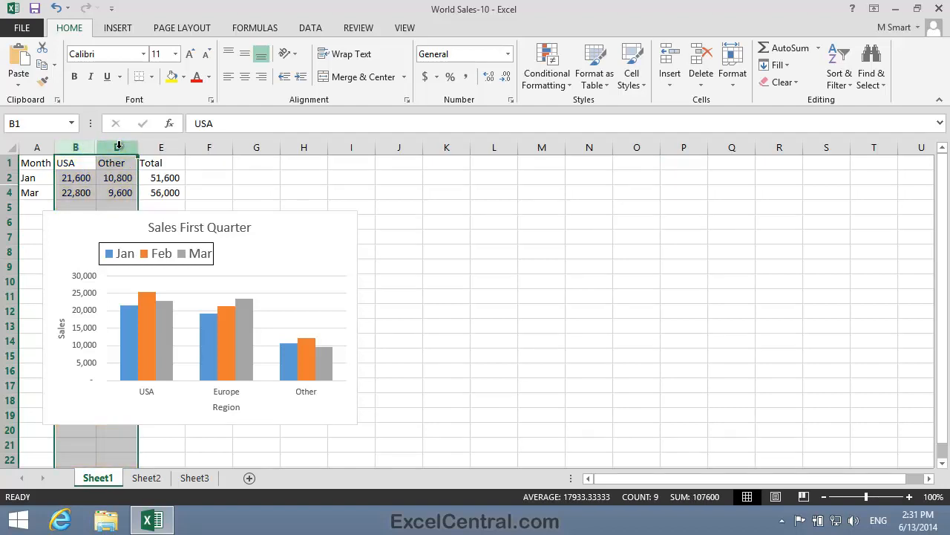
pyautogui.rightClick(118, 147)
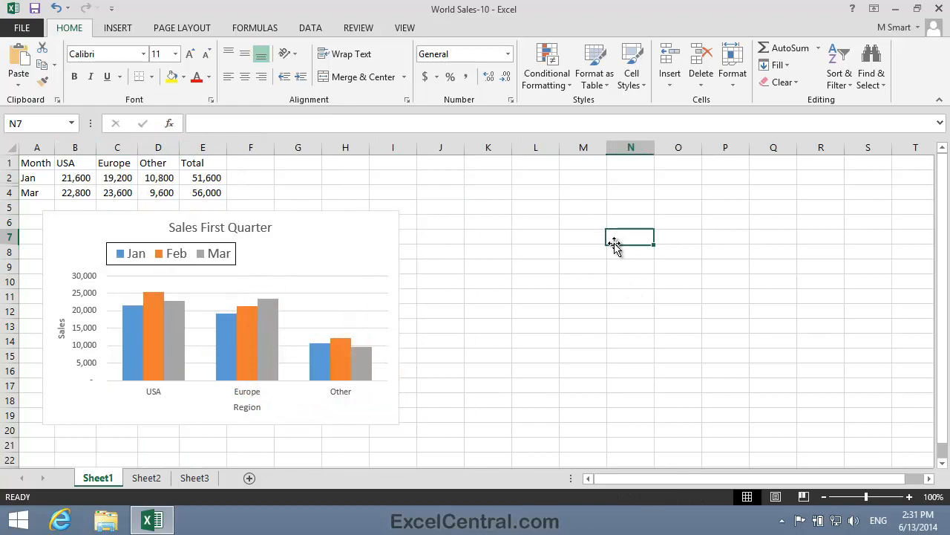
pyautogui.moveTo(514, 242)
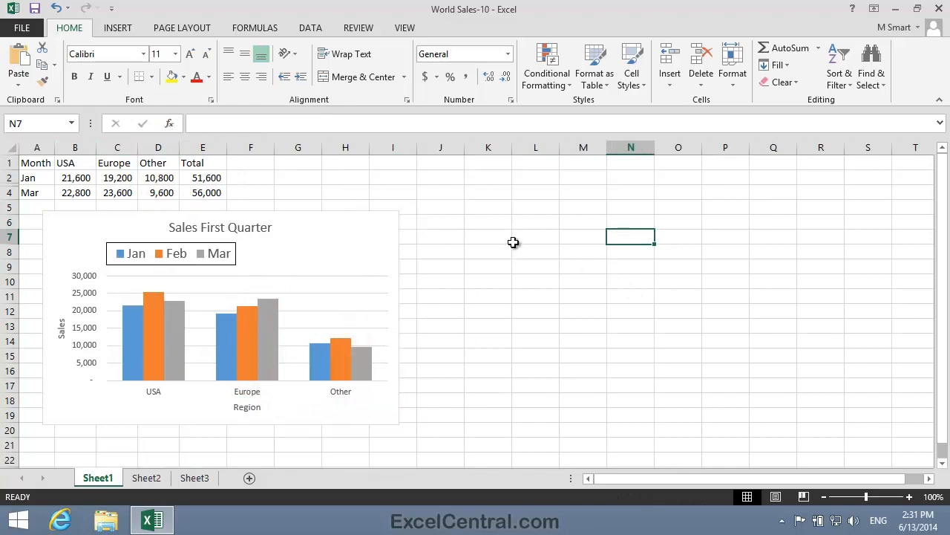
pyautogui.moveTo(530, 254)
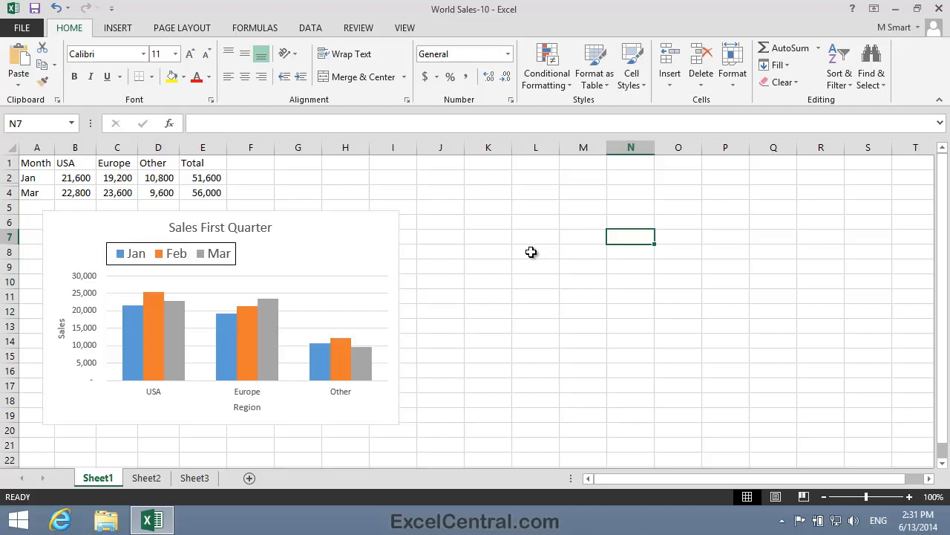
# - Select rows 2 through 4 and unhide the Feb row
pyautogui.click(535, 222)
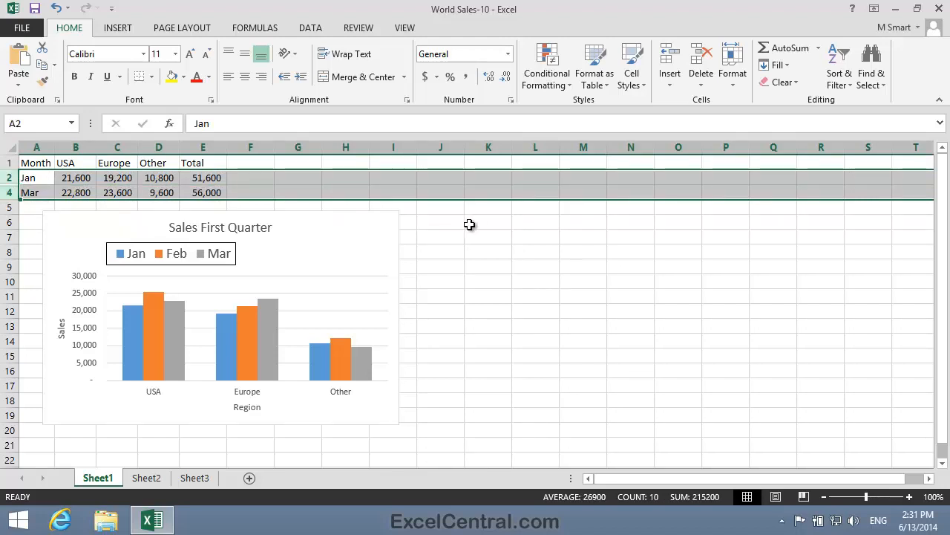
pyautogui.rightClick(75, 177)
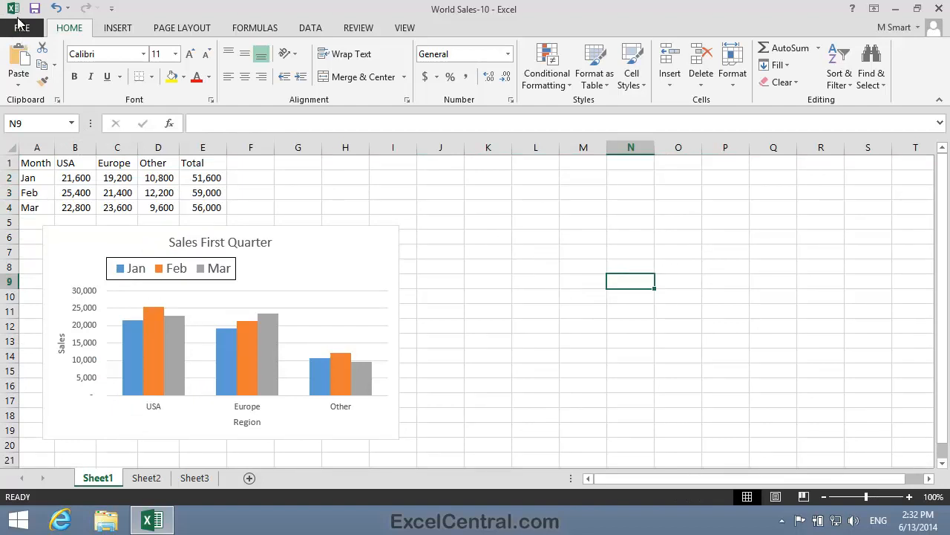
# - Save the workbook as 'World Sales-11' in the Excel 2013 Essential Skills folder
pyautogui.click(21, 27)
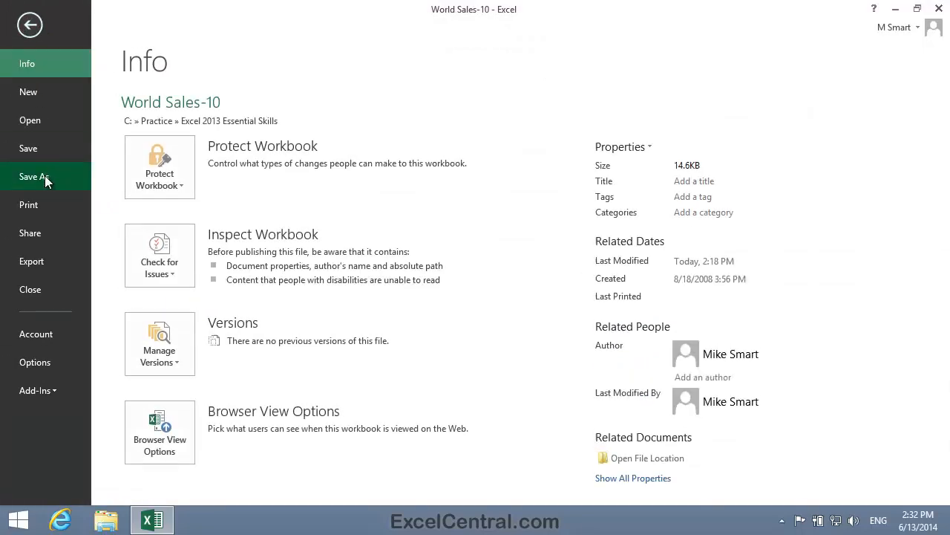
pyautogui.click(34, 176)
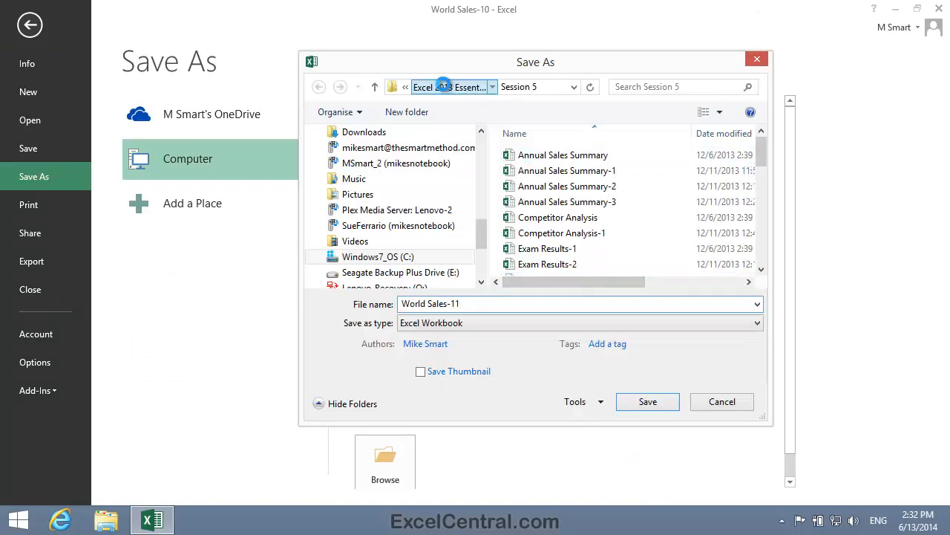
pyautogui.click(453, 86)
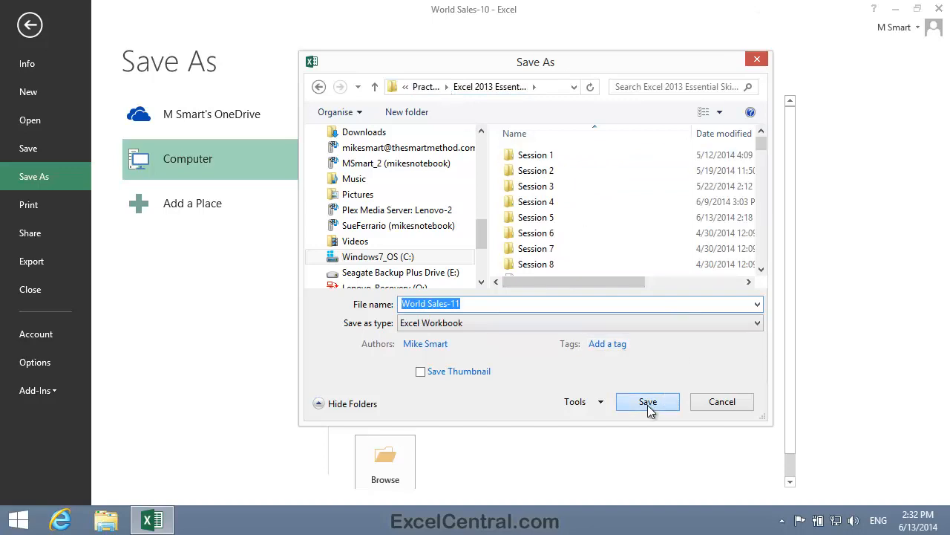
pyautogui.click(648, 401)
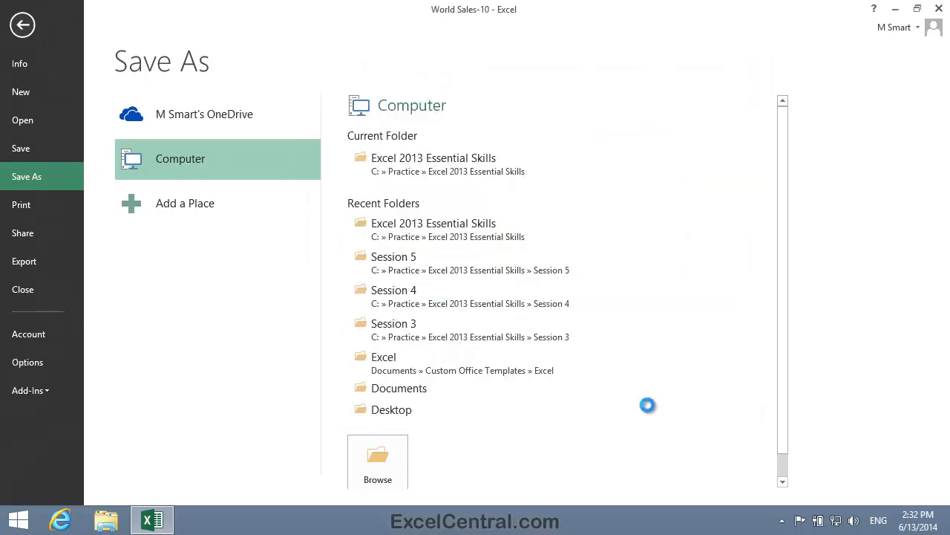